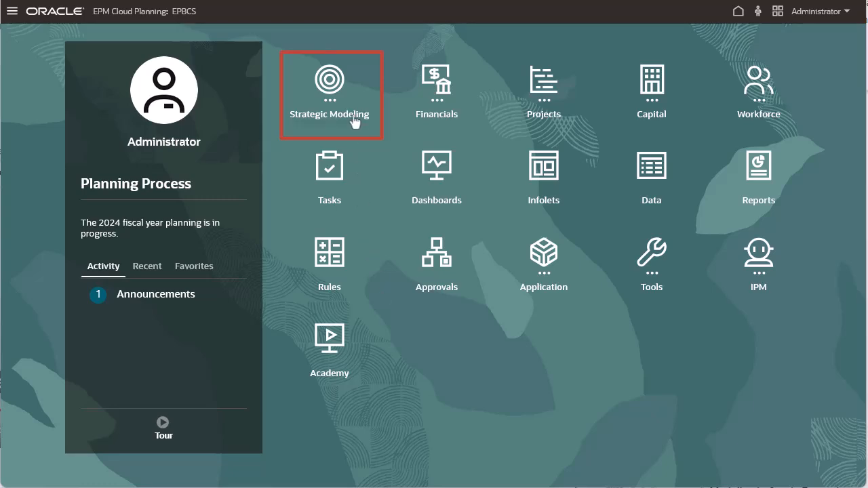
# From Strategic Modeling's Models list, start a new model with Template as its source
pyautogui.click(328, 92)
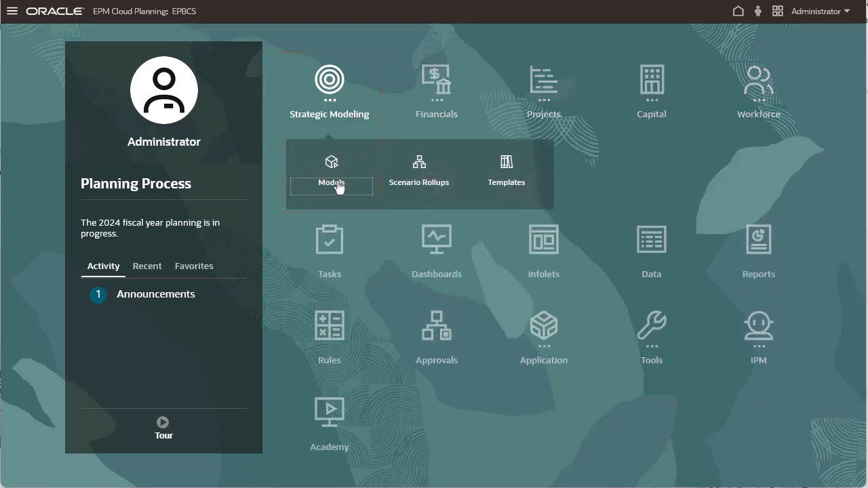
pyautogui.click(332, 169)
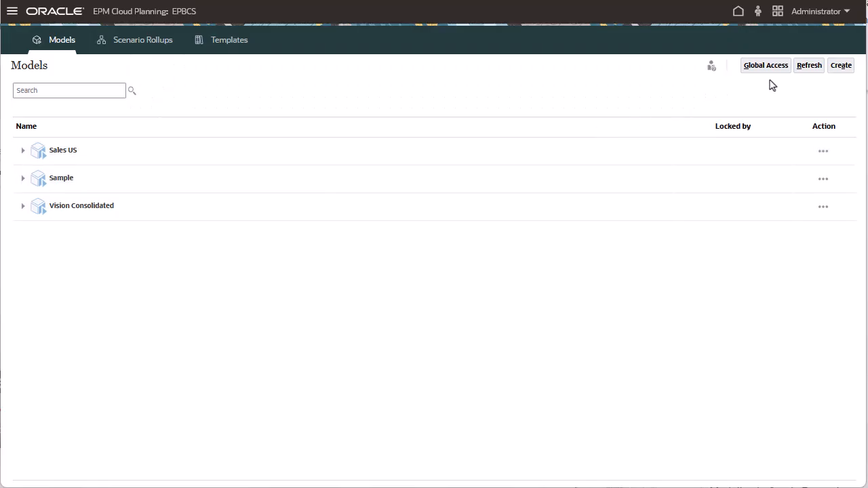
pyautogui.click(841, 65)
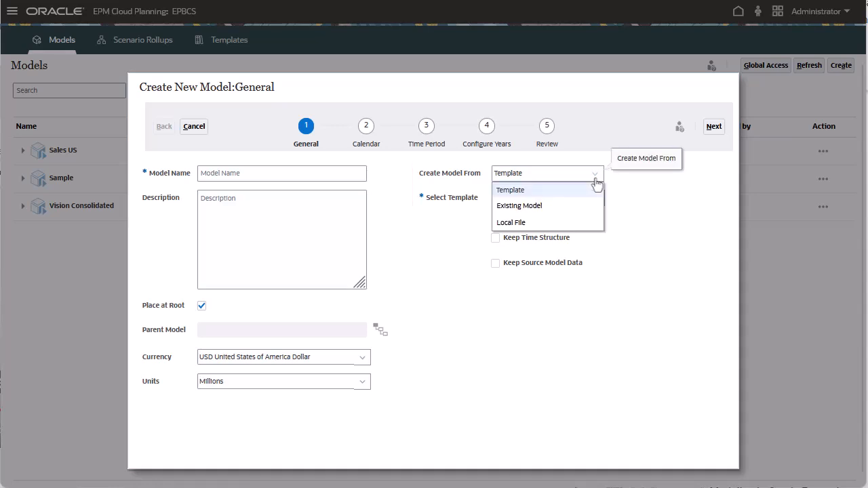
pyautogui.click(510, 190)
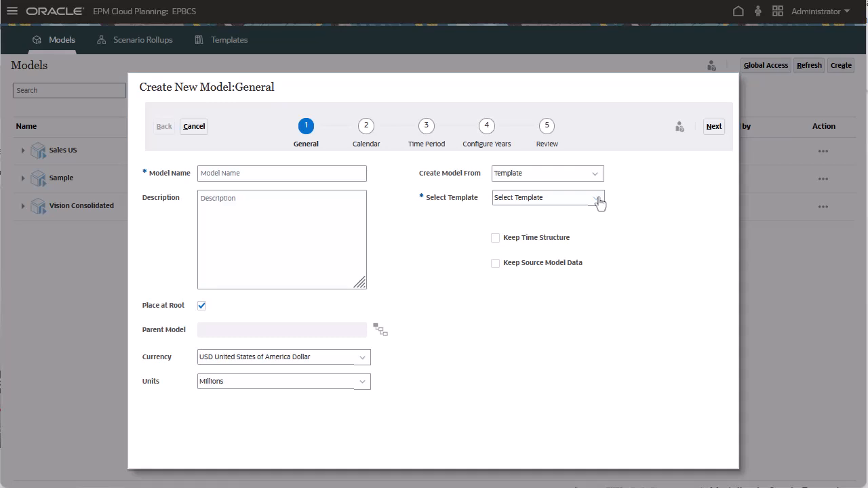
pyautogui.moveTo(596, 179)
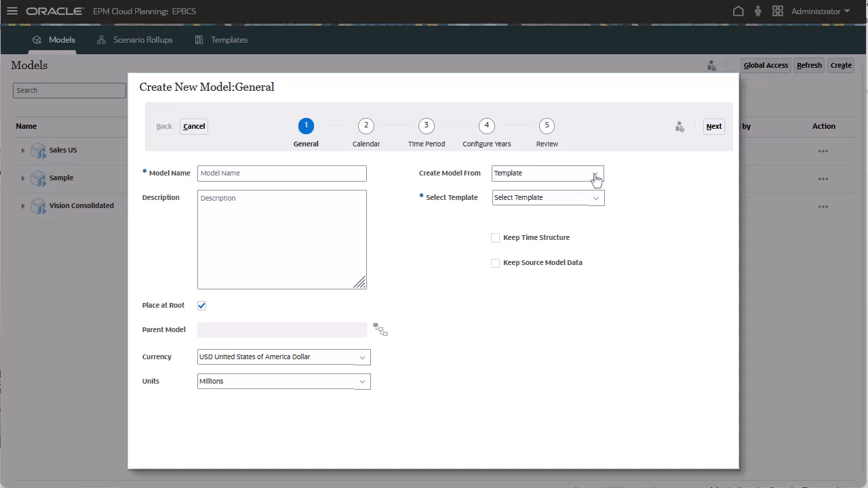
pyautogui.click(595, 173)
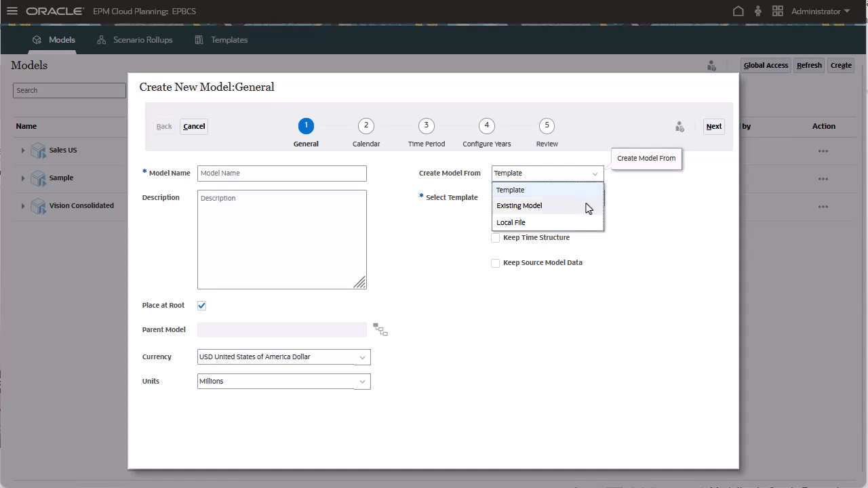
pyautogui.click(519, 206)
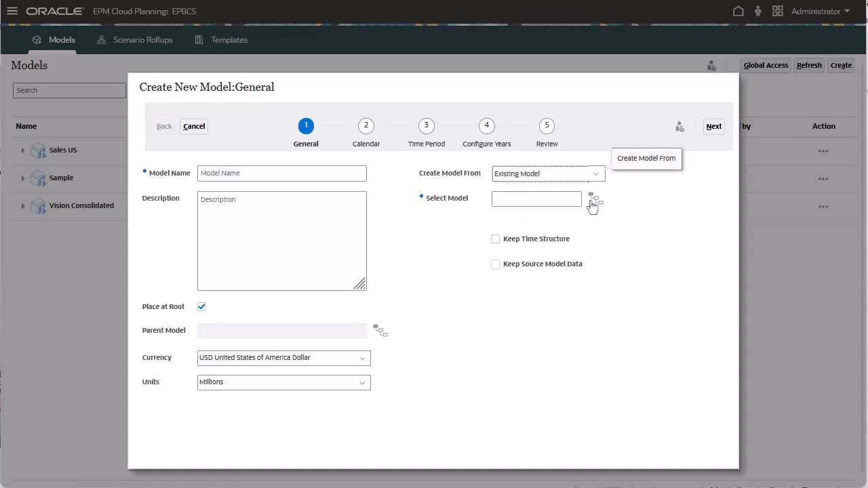
pyautogui.click(594, 202)
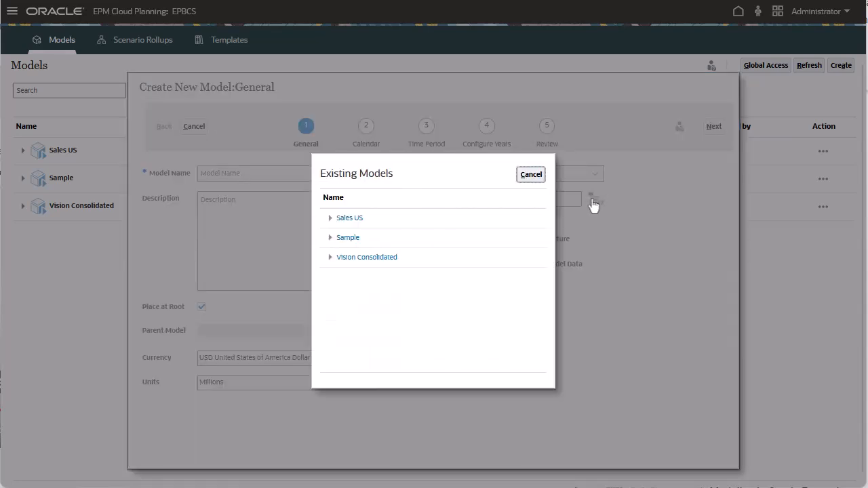
pyautogui.click(530, 174)
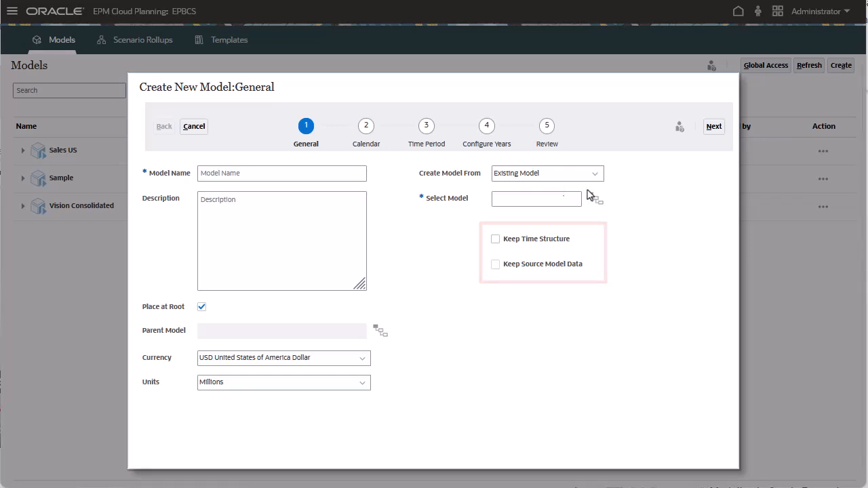
pyautogui.click(546, 173)
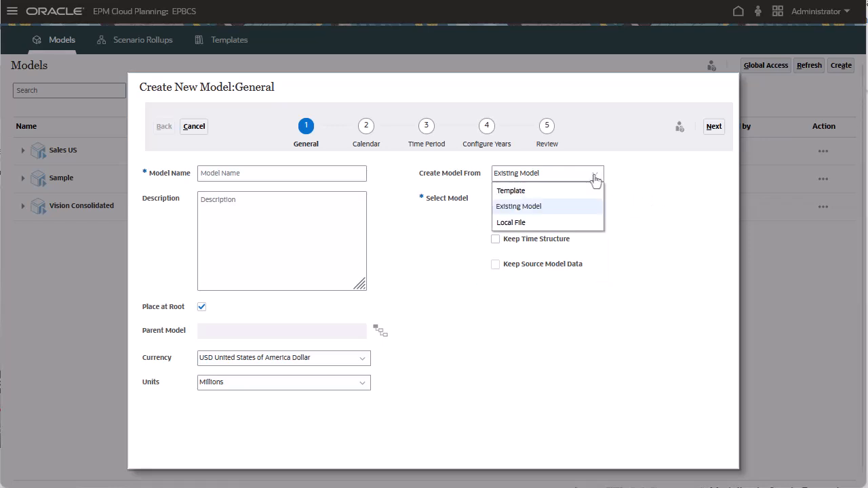
pyautogui.click(510, 191)
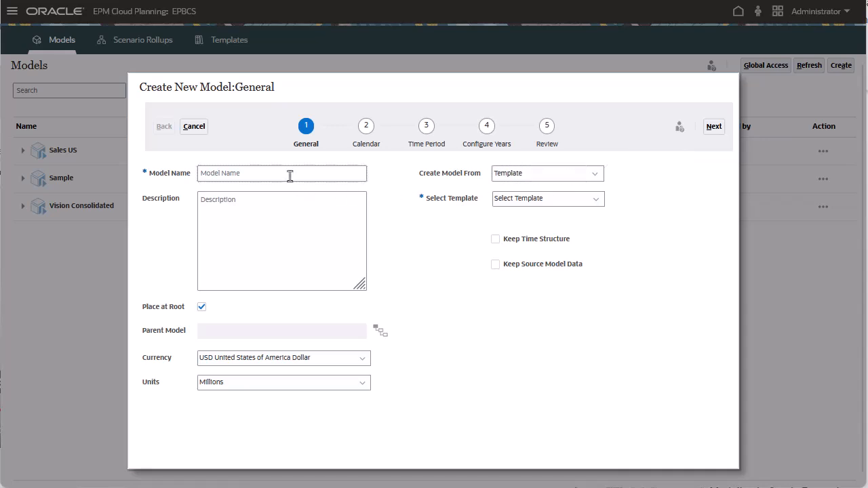
# Name the model 'My Sample' and advance to the Calendar step
pyautogui.write('My Sample')
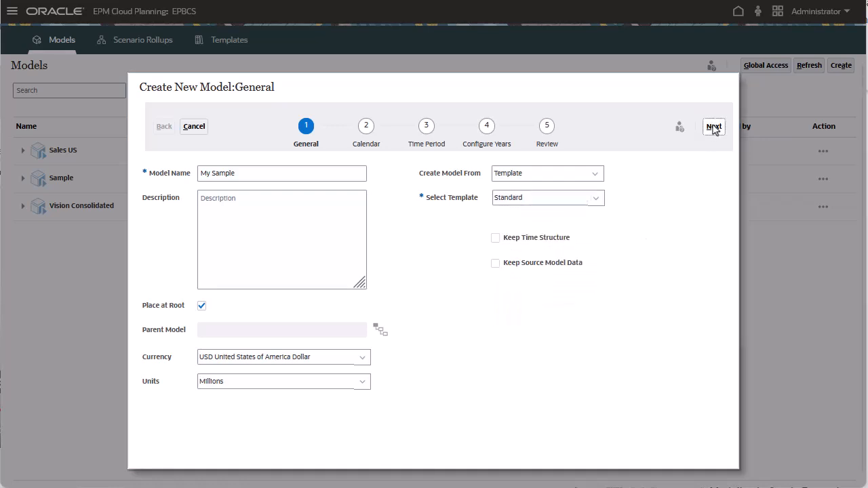
pyautogui.click(713, 126)
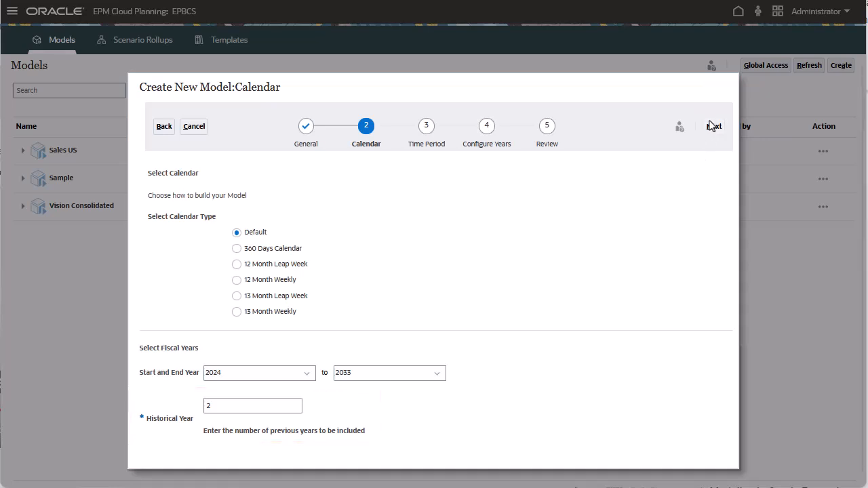
# Keep the December fiscal year end and add quarterly detail for 2029 in Configure Years
pyautogui.click(713, 126)
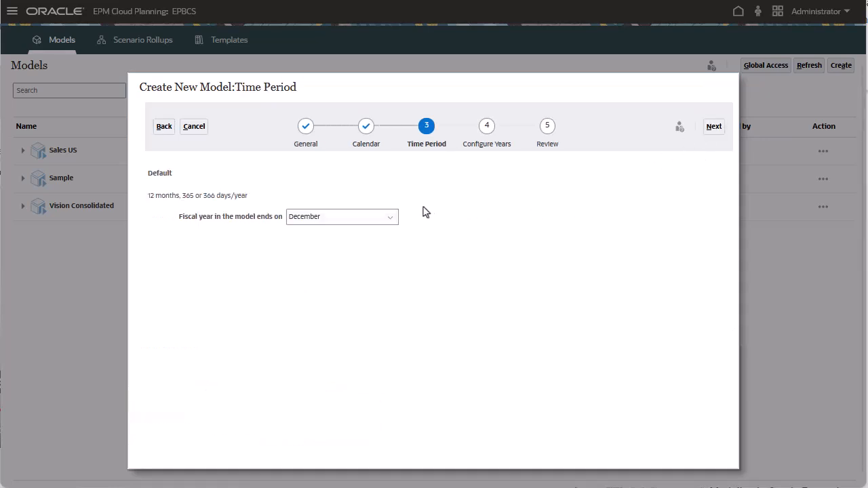
pyautogui.click(340, 216)
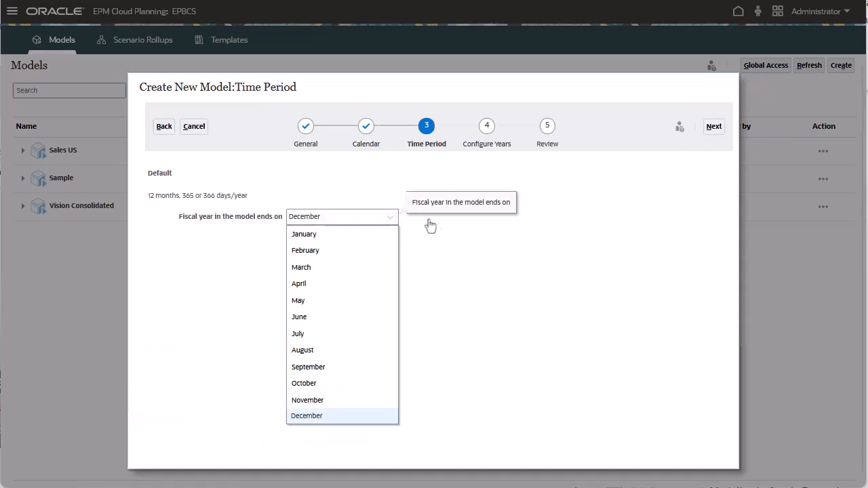
pyautogui.click(713, 126)
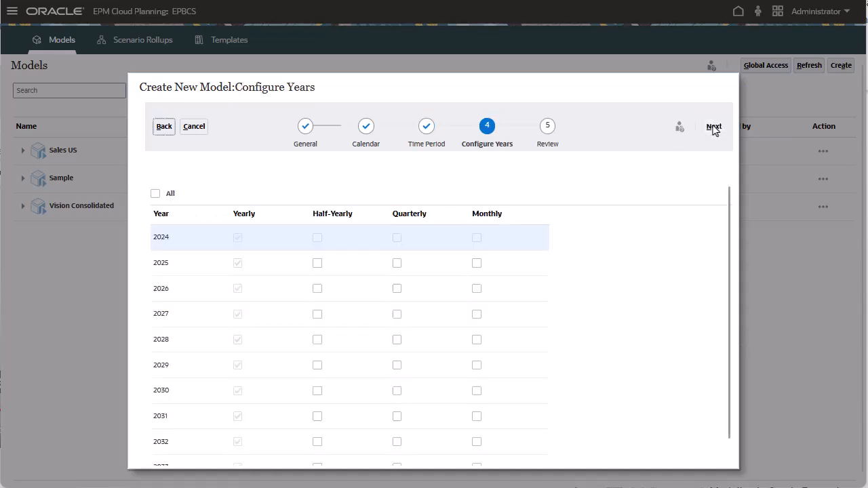
pyautogui.moveTo(709, 140)
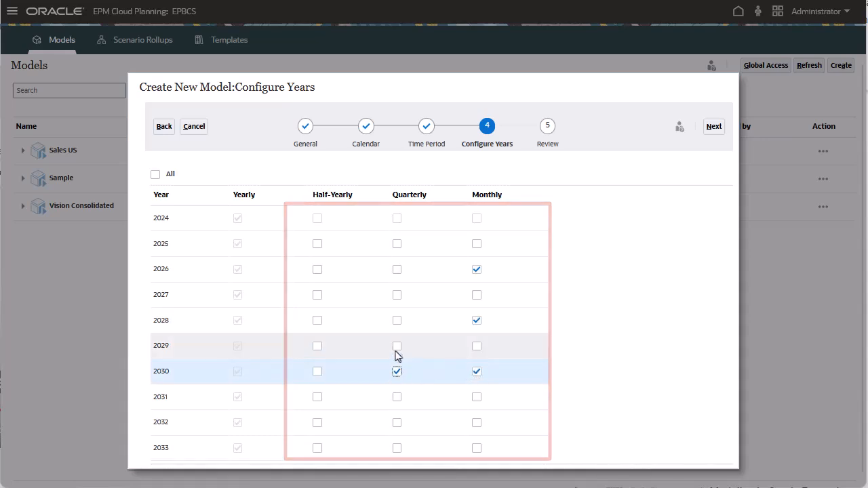
pyautogui.click(396, 346)
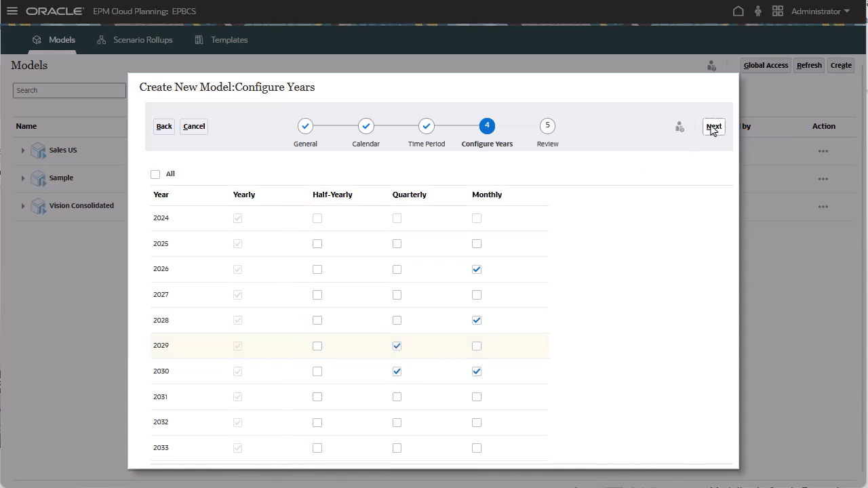
# Review and create the My Sample model, then acknowledge the success message
pyautogui.click(713, 126)
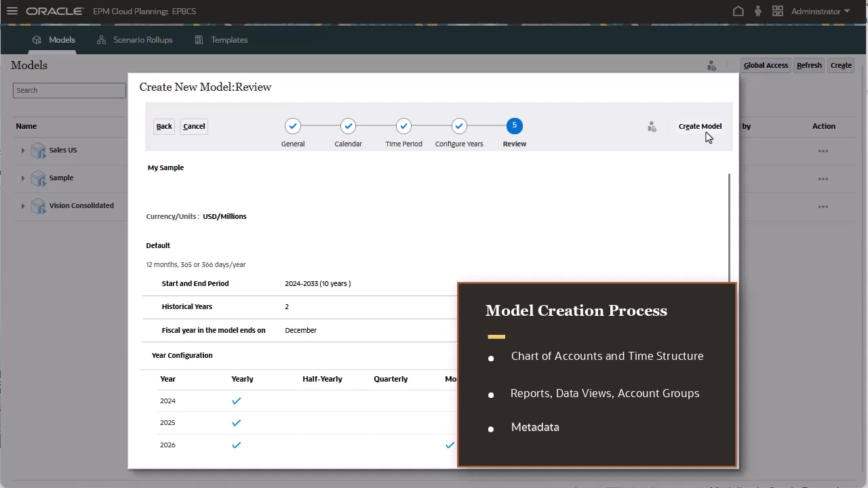
pyautogui.moveTo(708, 134)
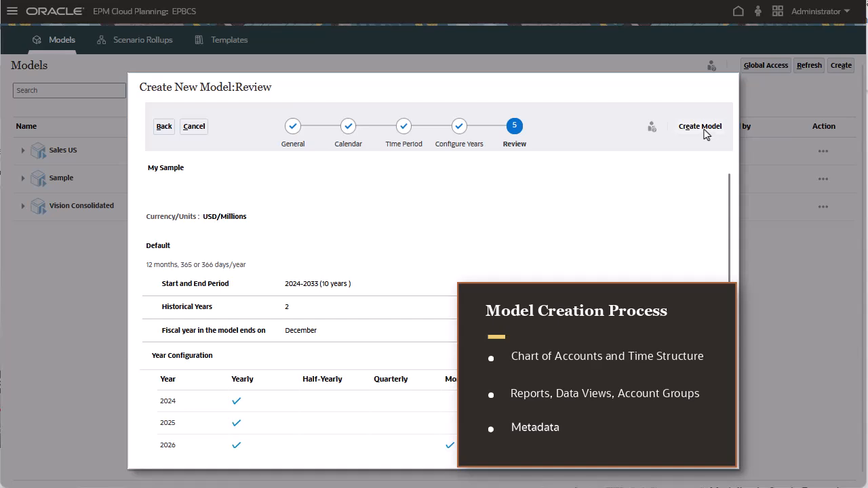
pyautogui.click(699, 126)
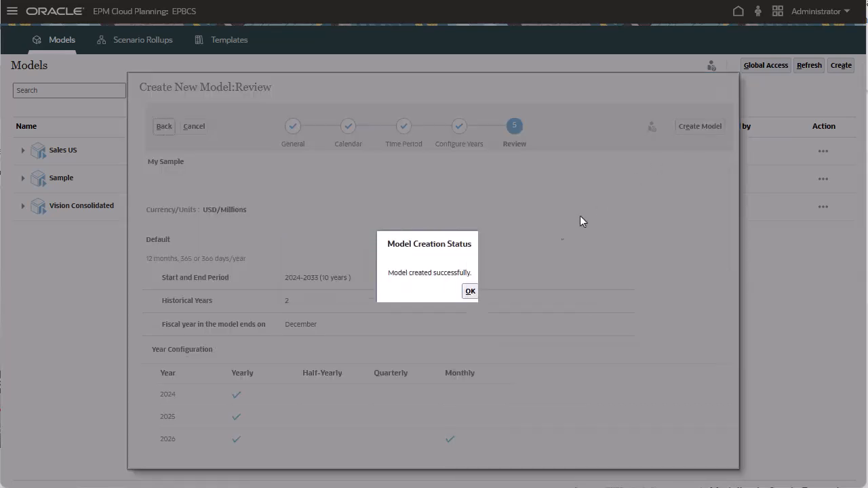
pyautogui.click(469, 291)
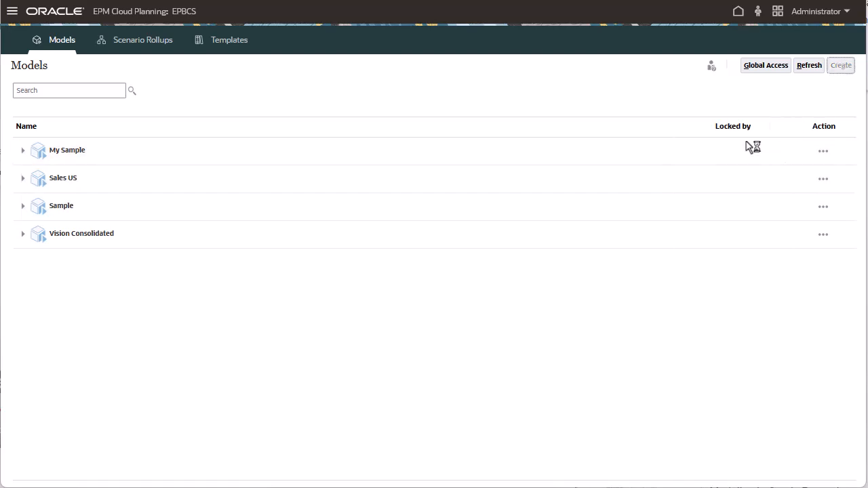
# Start a new model named 'Sample-Model' based on an existing model
pyautogui.click(839, 65)
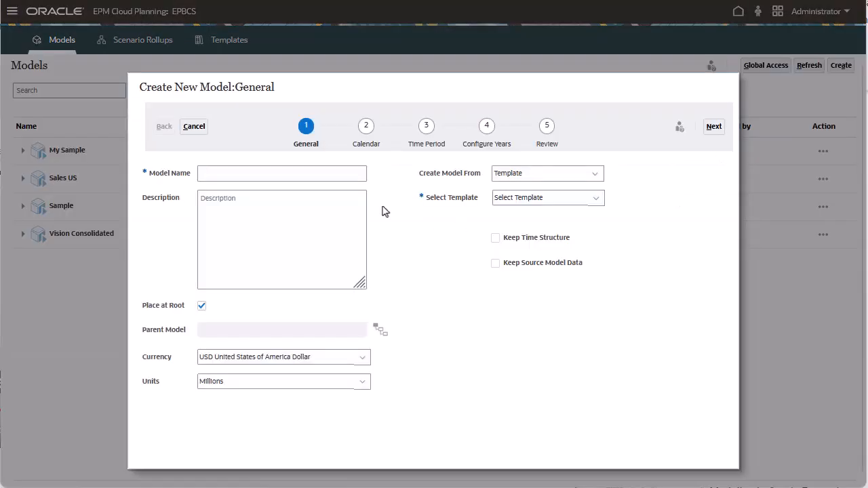
pyautogui.write('Sample-Model')
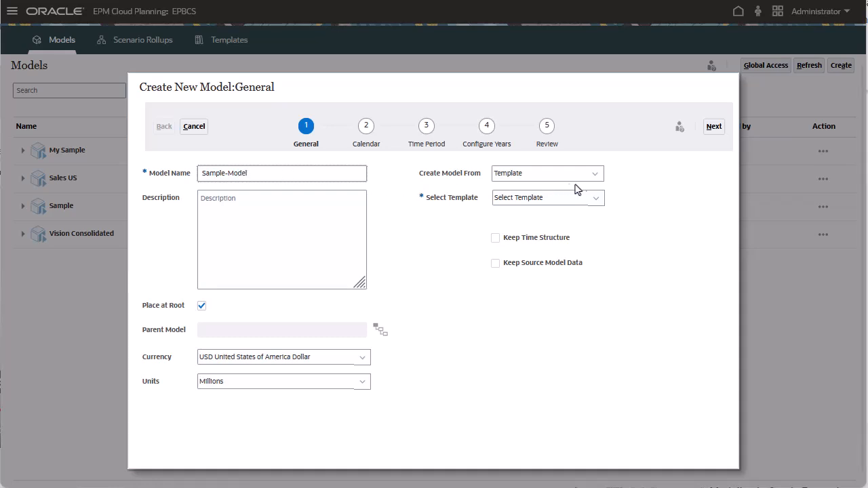
pyautogui.click(546, 173)
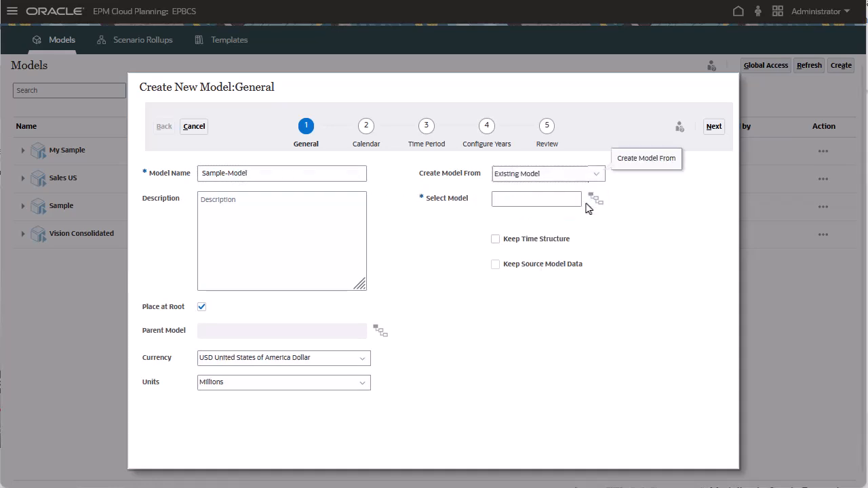
# Choose Sales US as the source, keeping its time structure and data
pyautogui.click(595, 198)
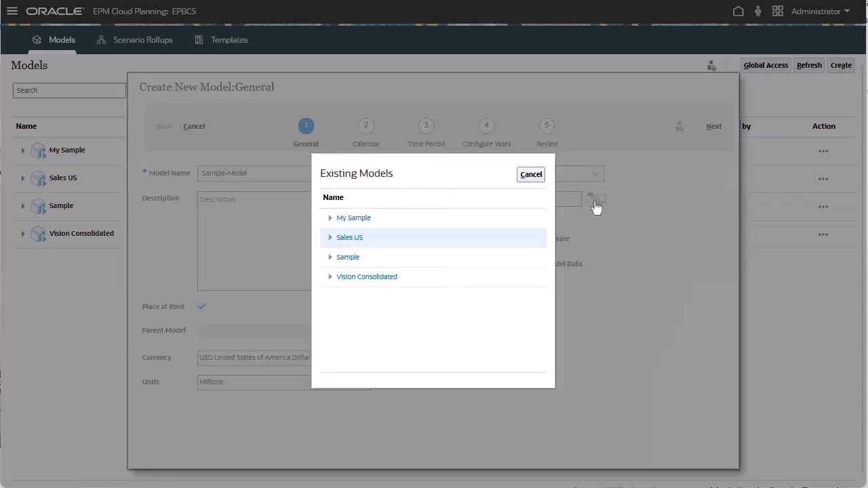
pyautogui.click(350, 237)
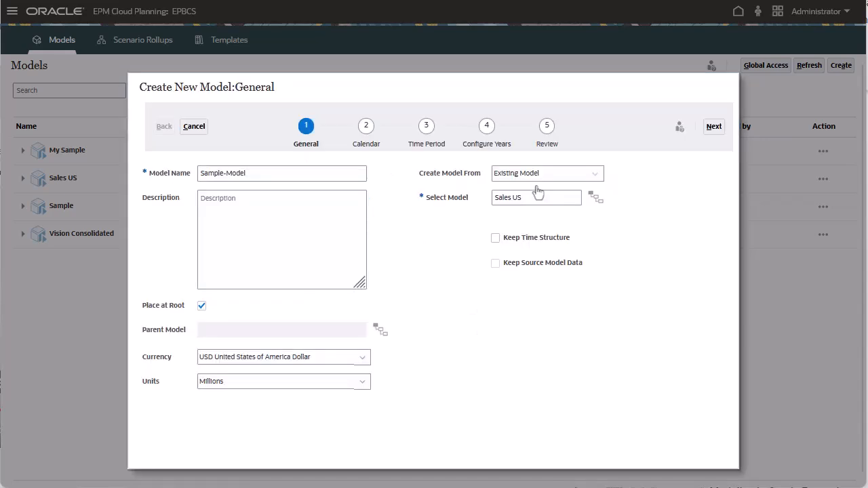
pyautogui.moveTo(585, 246)
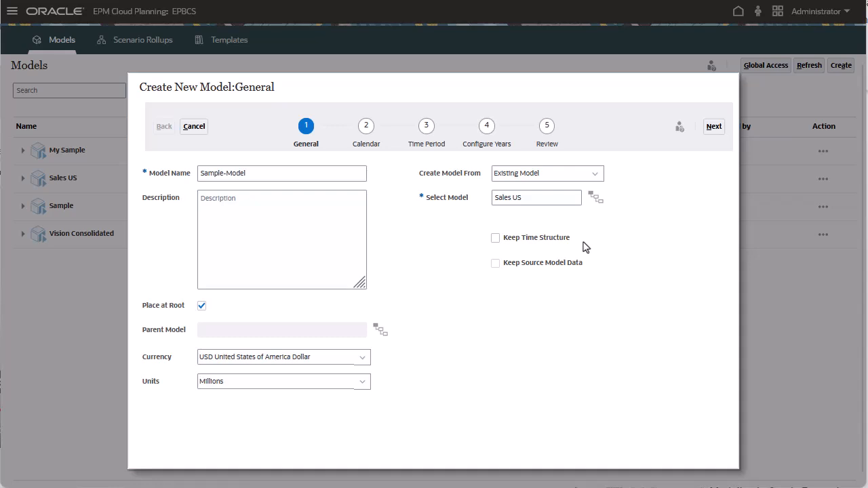
pyautogui.click(495, 237)
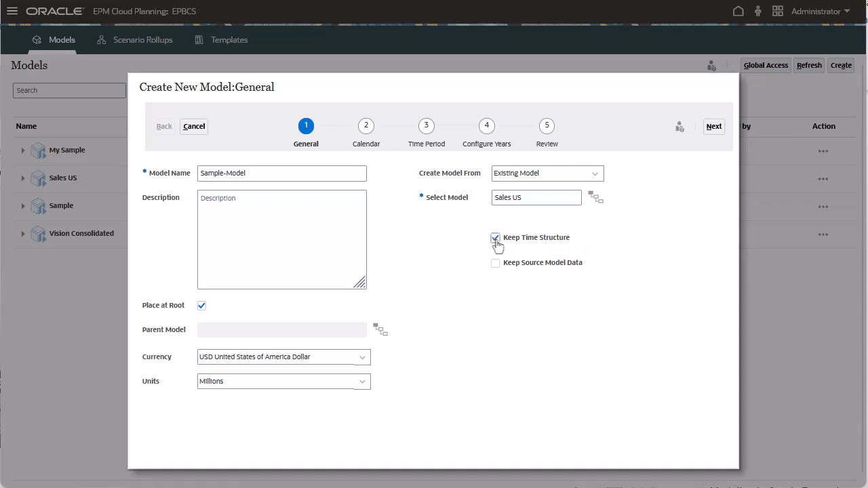
pyautogui.click(494, 263)
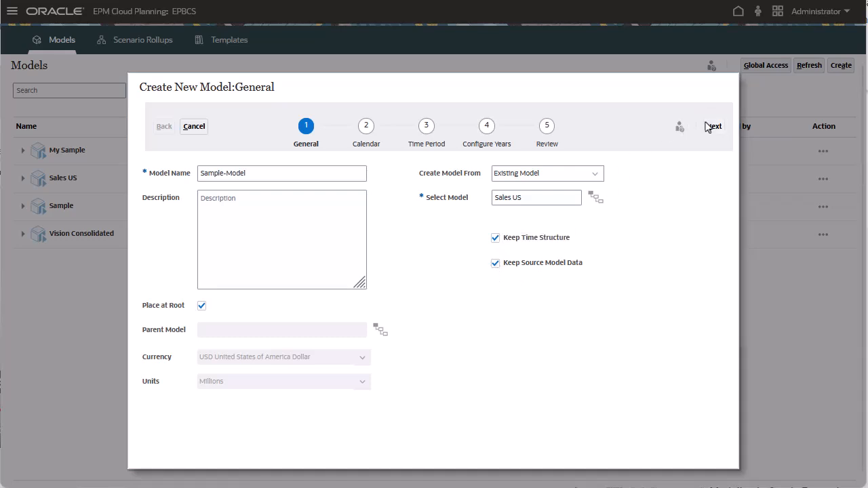
# Review and create Sample-Model, then dismiss the success message
pyautogui.click(713, 126)
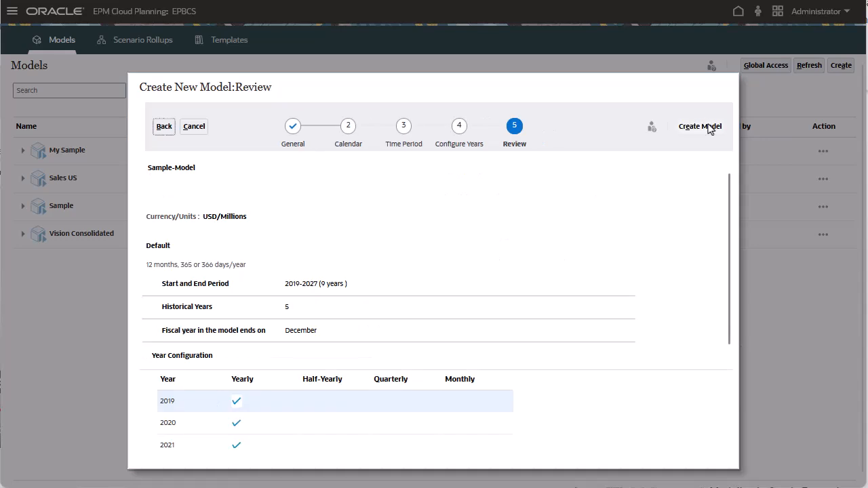
pyautogui.scroll(-3)
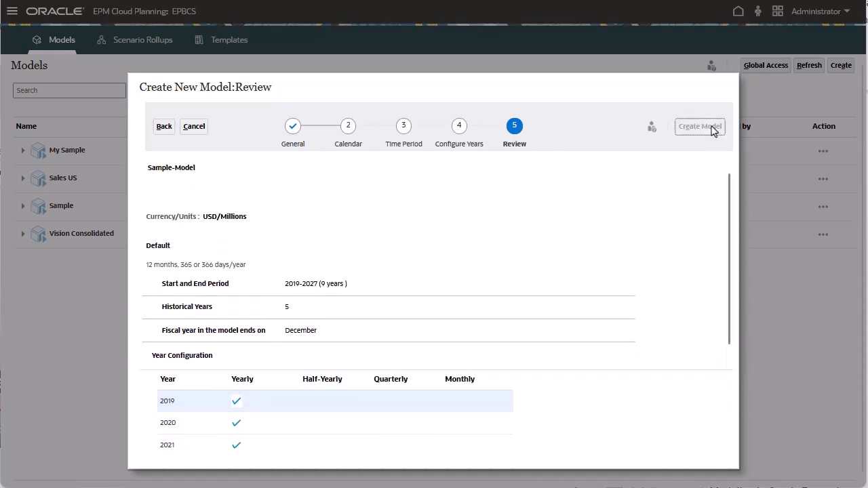
pyautogui.click(699, 126)
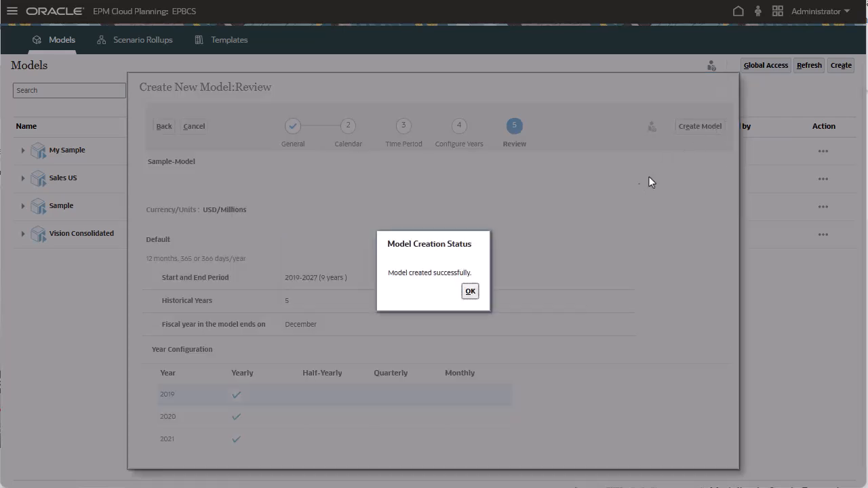
pyautogui.click(470, 290)
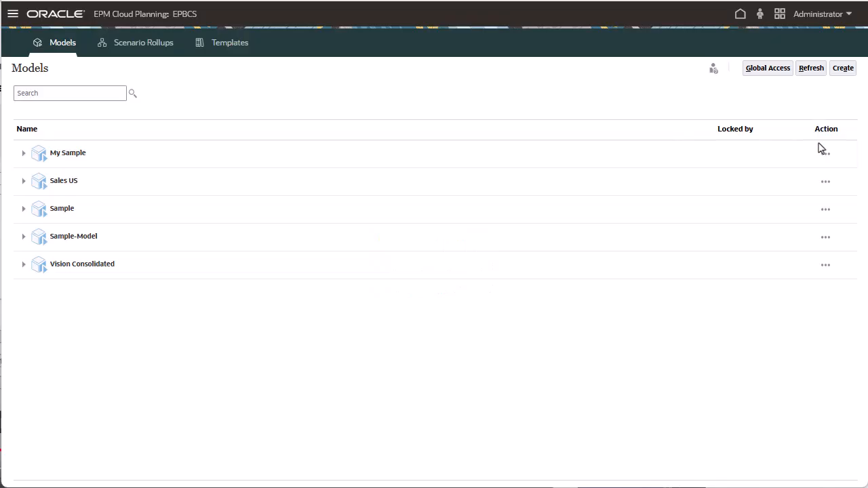
# Open Sample-Model from its action menu
pyautogui.click(825, 237)
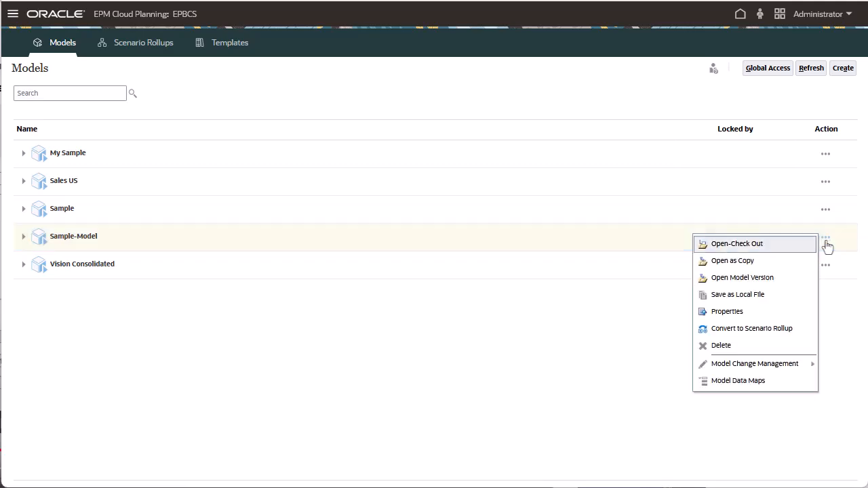
pyautogui.click(732, 261)
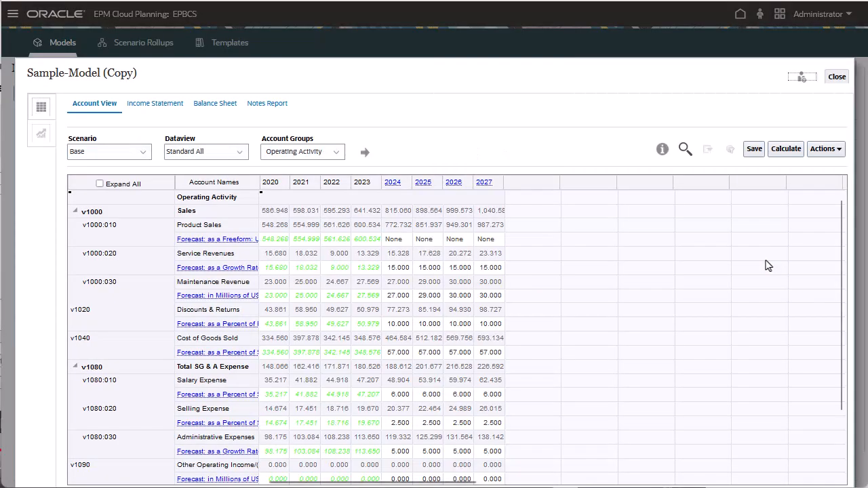